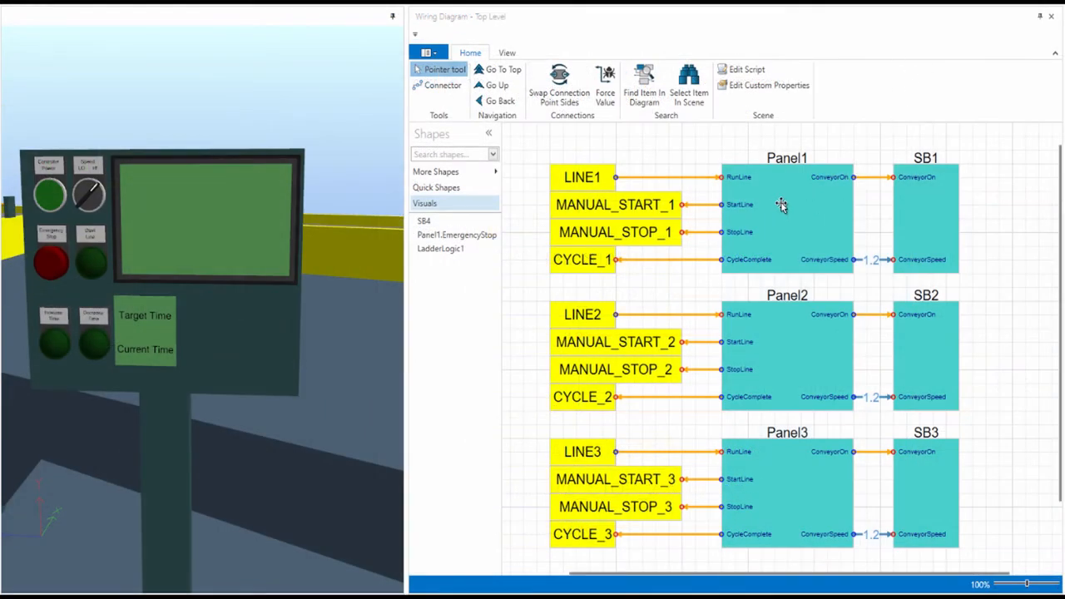
# - Select the Panel1 block in the Top Level wiring diagram
pyautogui.click(784, 208)
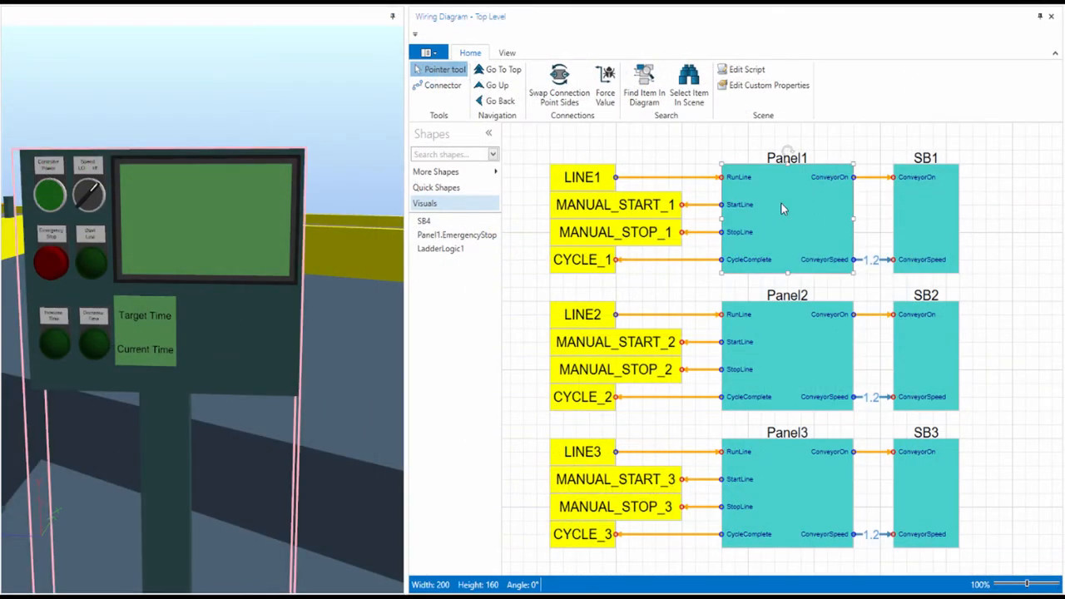
# - Drill into Panel1's wiring and power the panel on so its display reads Power On
pyautogui.doubleClick(784, 208)
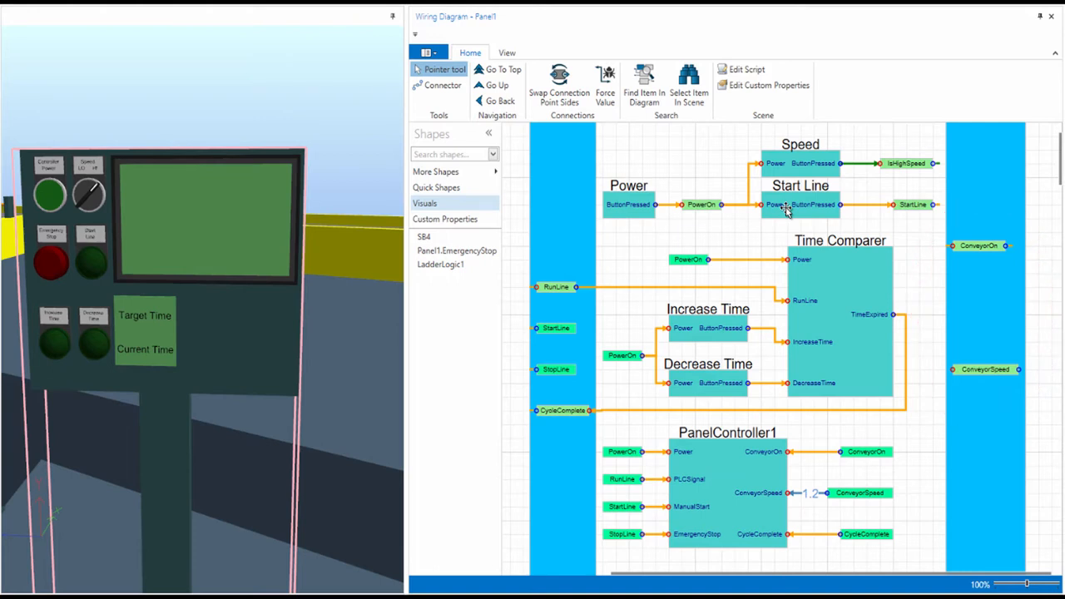
pyautogui.moveTo(791, 209)
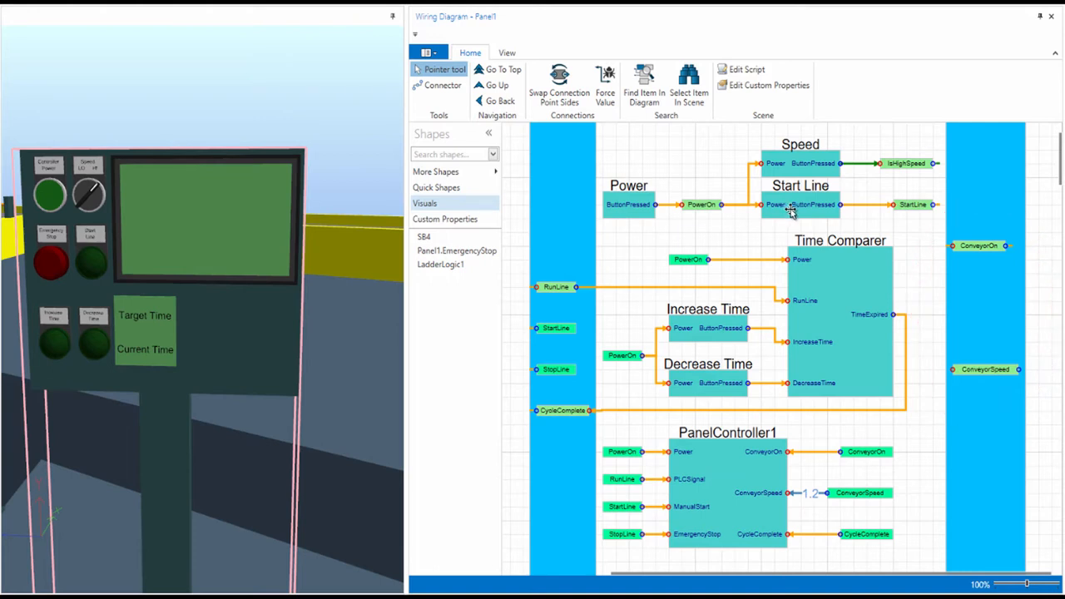
pyautogui.click(53, 193)
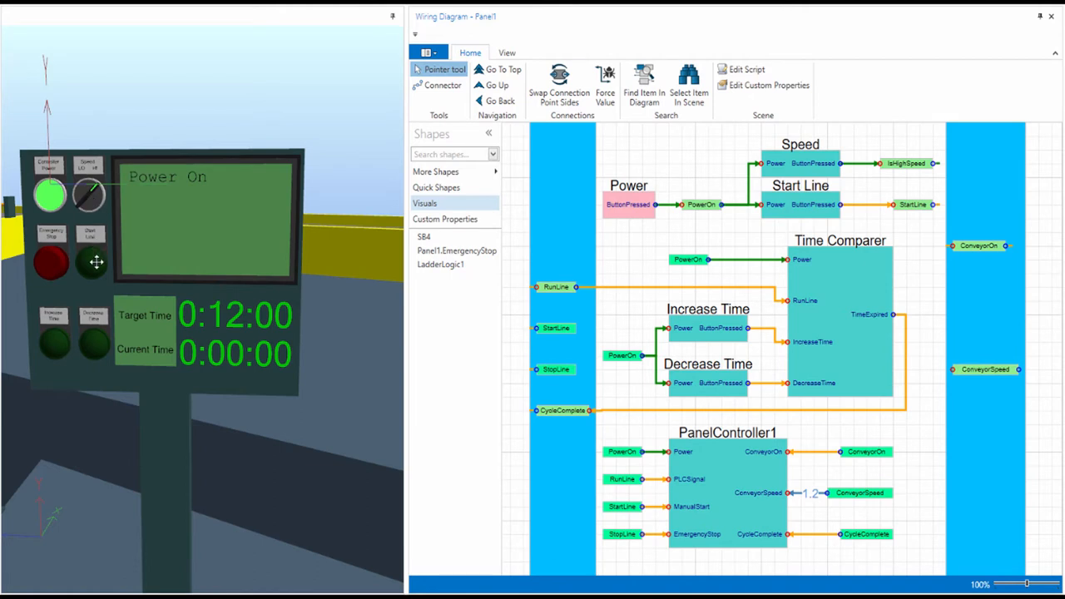
# - Place a Panel1.EmergencyStop block from the Shapes panel into Panel1's diagram
pyautogui.click(92, 263)
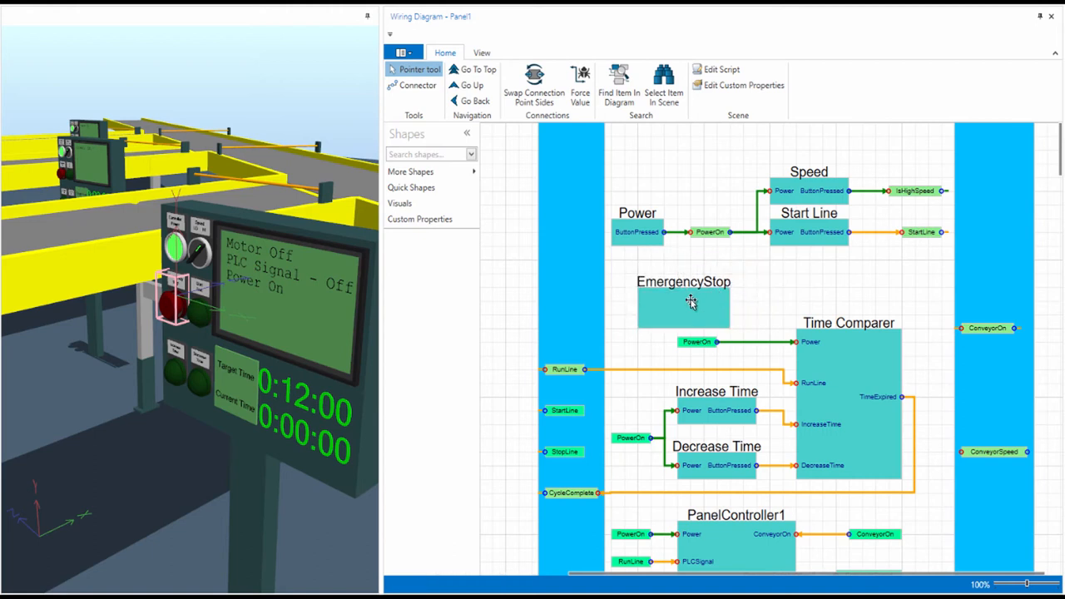
# - Inspect the EmergencyStop block's Power and ButtonPressed ports, then go back up to Panel1
pyautogui.doubleClick(682, 303)
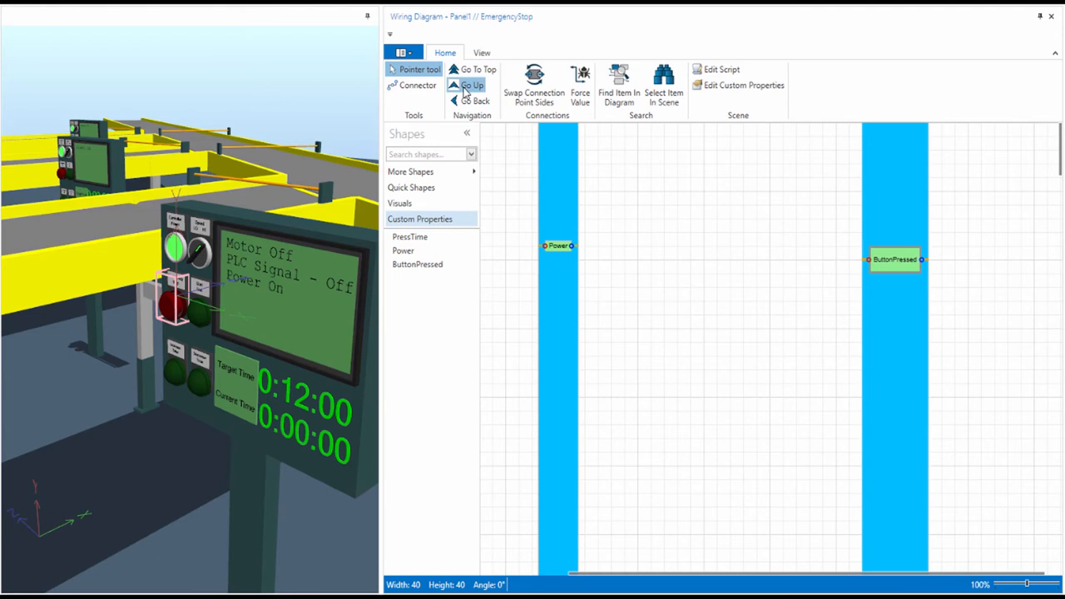
pyautogui.click(468, 84)
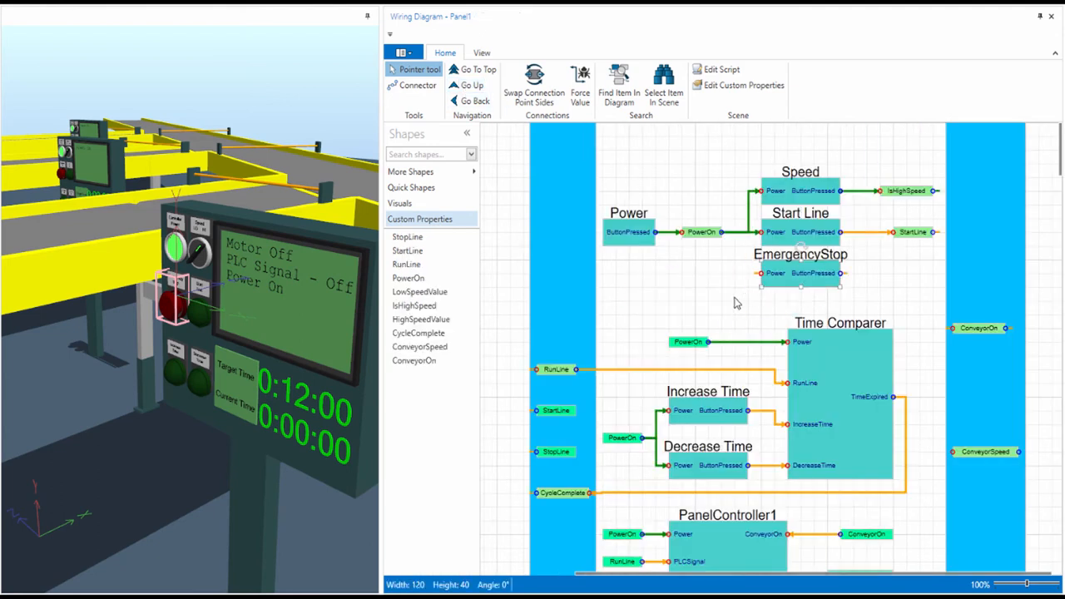
# - Wire EmergencyStop ButtonPressed to StopLine, create Panel4 and view its internal wiring
pyautogui.click(416, 85)
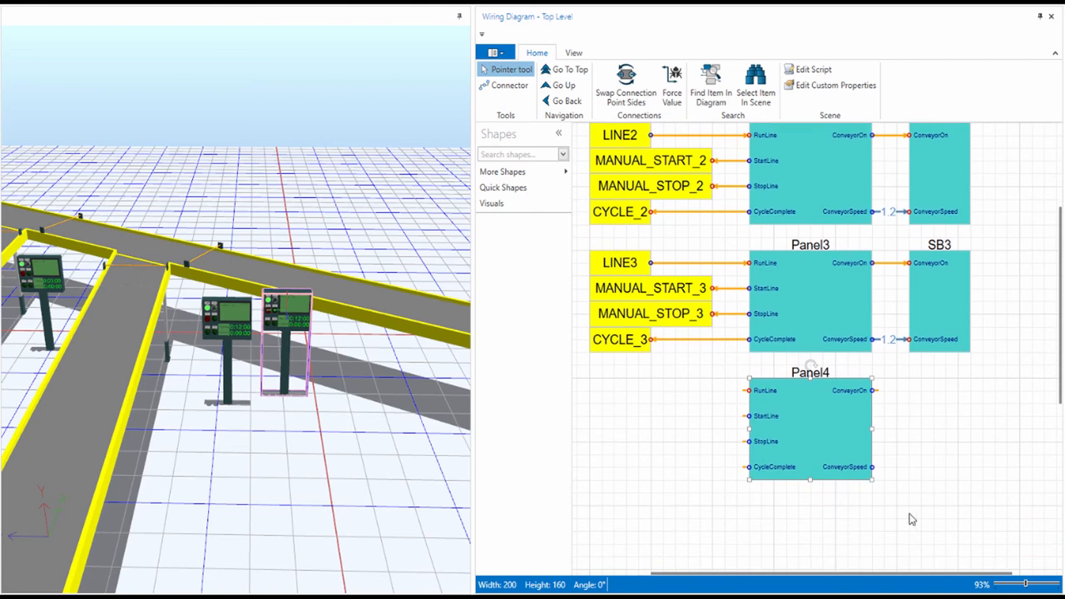
pyautogui.doubleClick(811, 433)
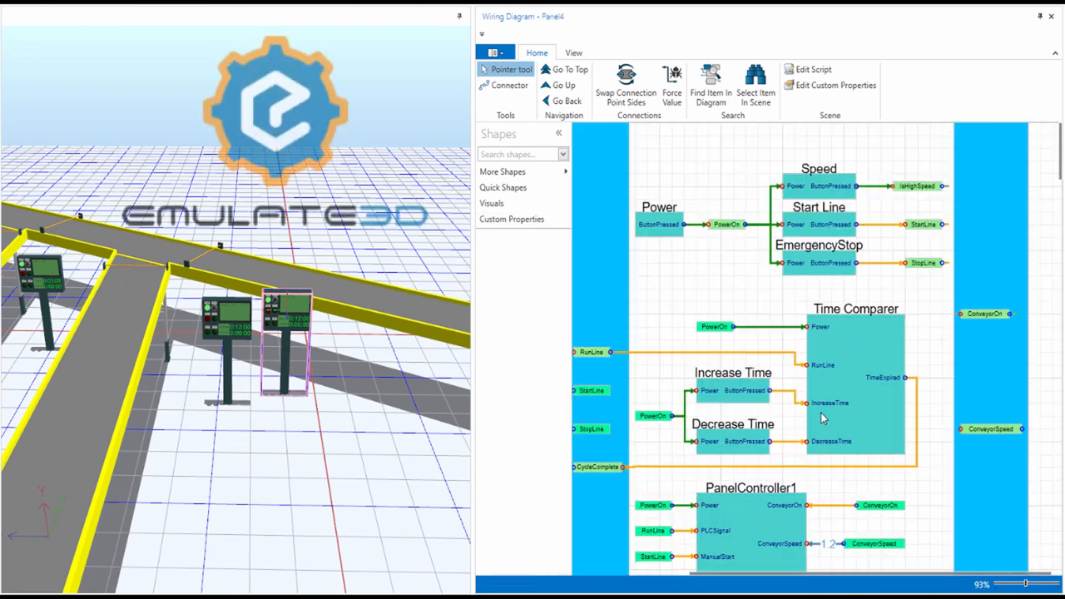
pyautogui.scroll(-3)
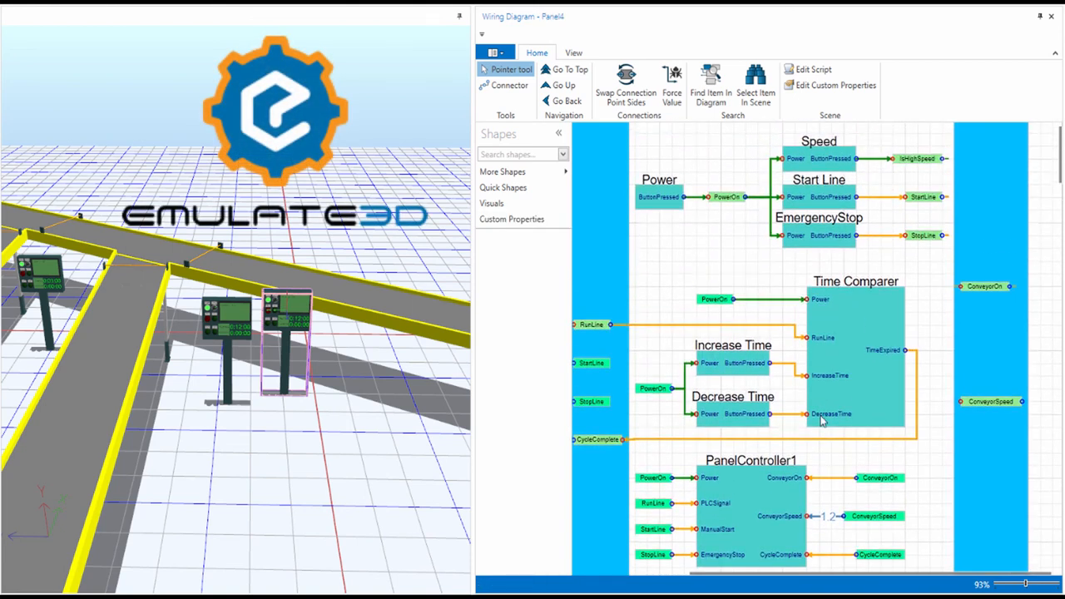